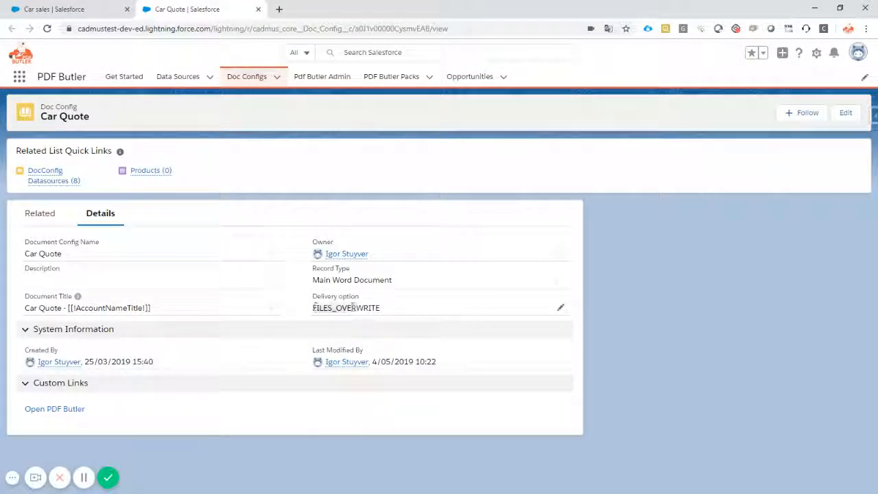
Put the Car Quote Delivery option field into edit mode and expand its picklist
double_click(345, 307)
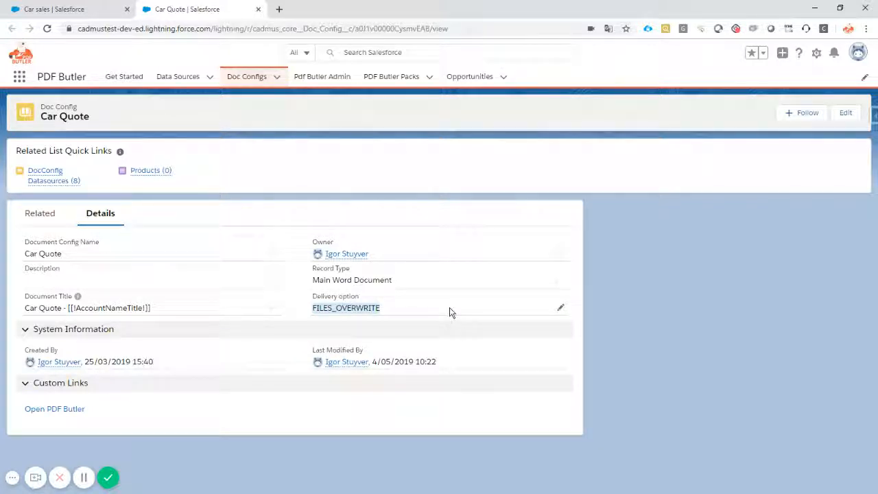
mouse_move(548, 309)
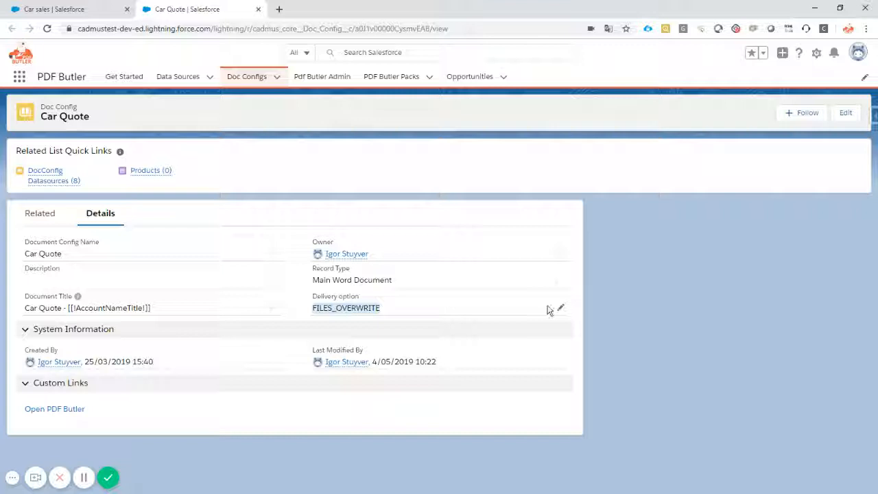
click(561, 308)
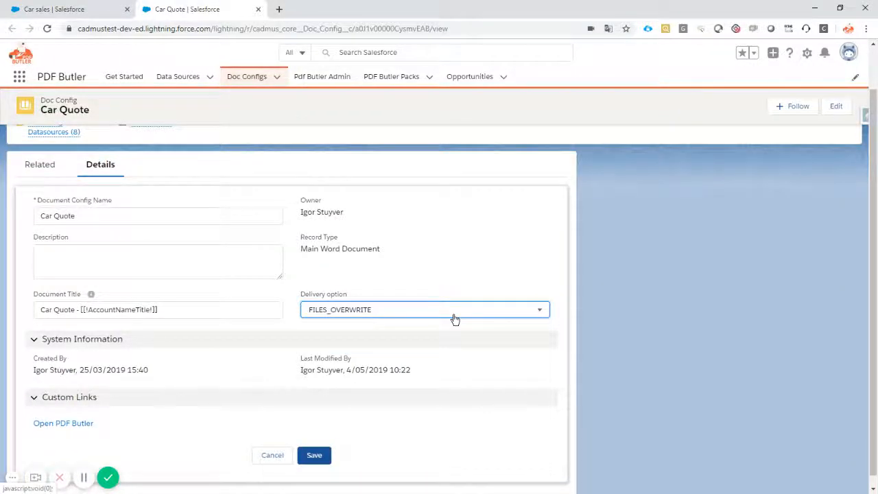
click(424, 309)
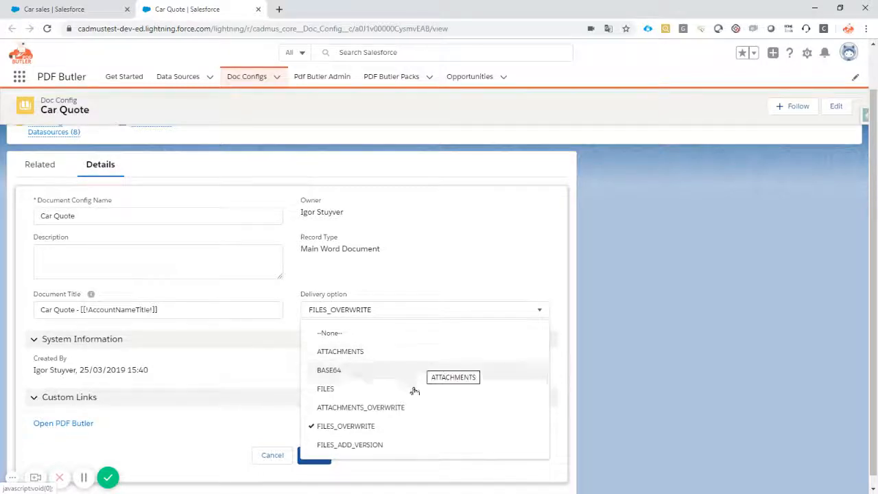
mouse_move(414, 410)
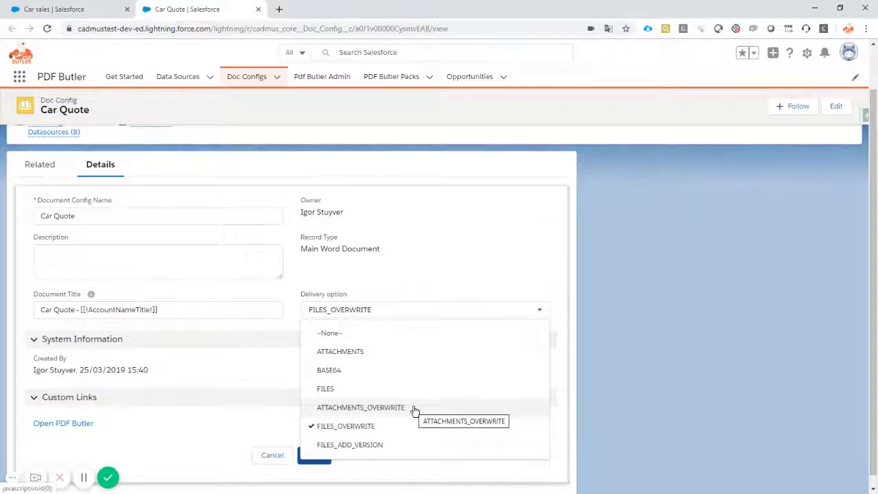
mouse_move(391, 426)
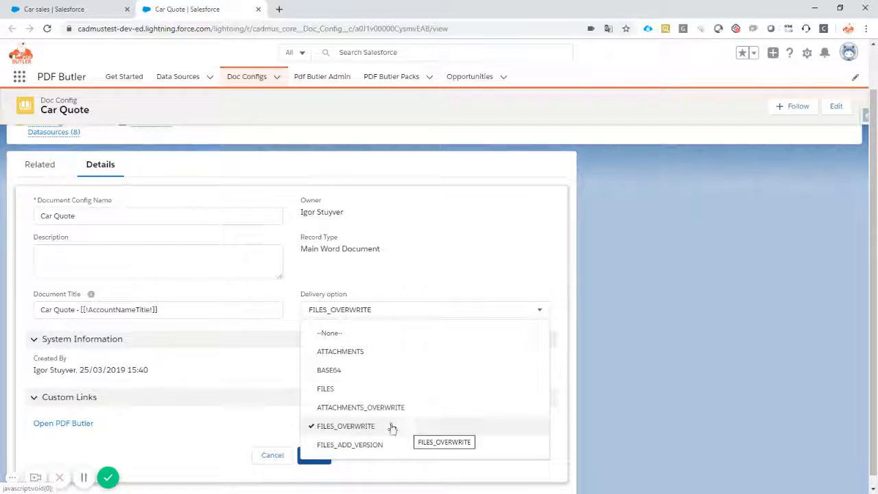
mouse_move(379, 426)
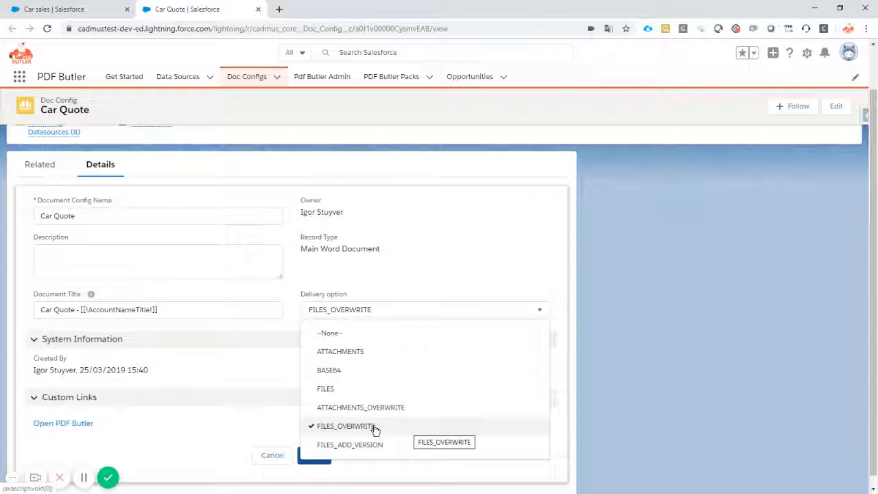
Reselect FILES_OVERWRITE in the Delivery option picklist
click(347, 426)
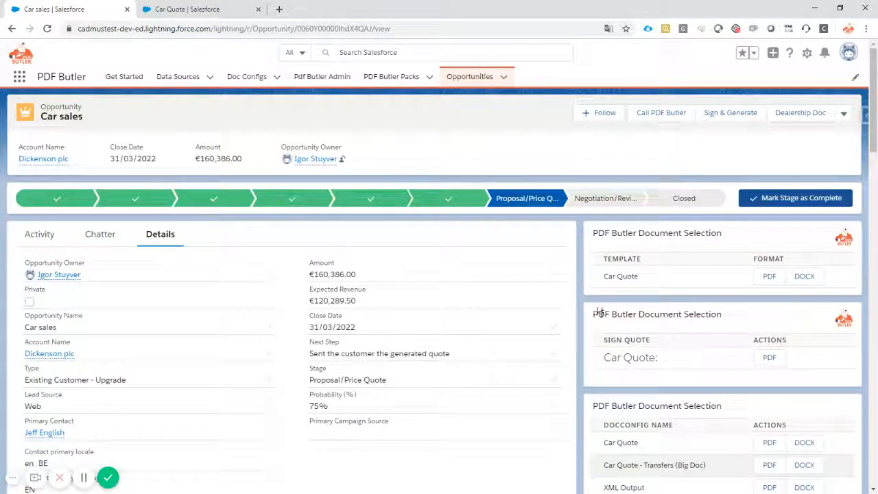
mouse_move(593, 306)
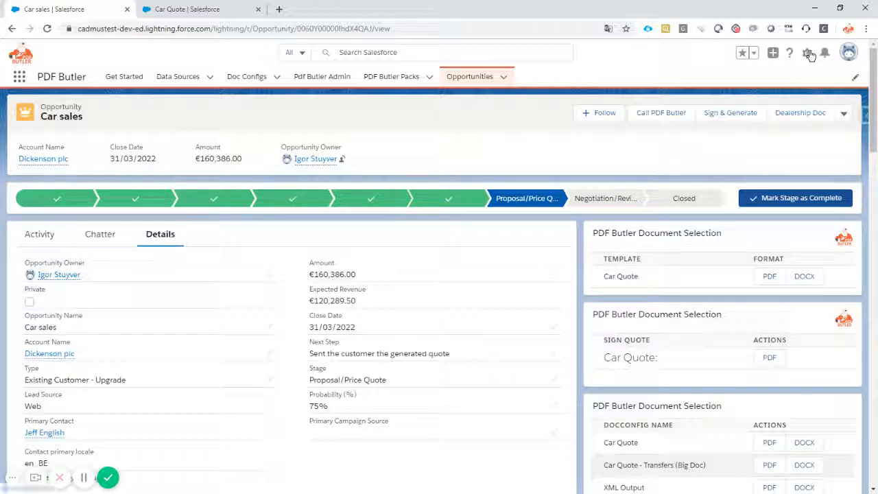
Edit the Opportunity page and select the PDF Butler DocConfigs component
click(808, 53)
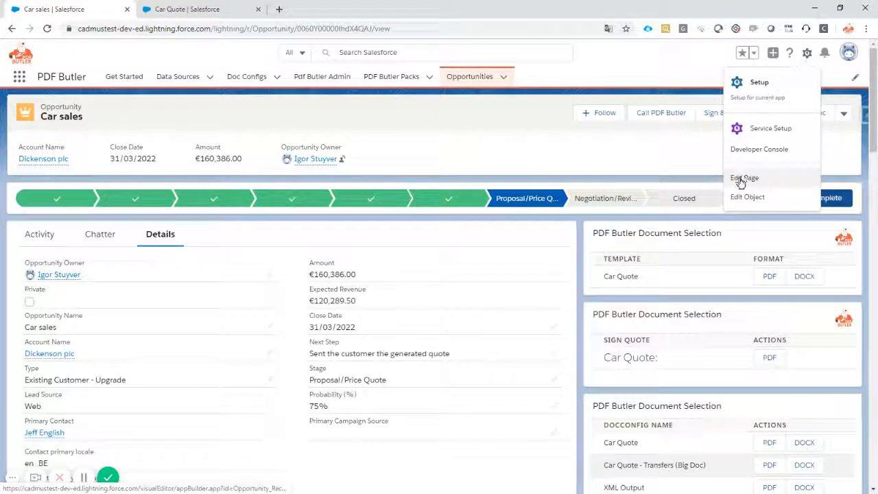
click(744, 178)
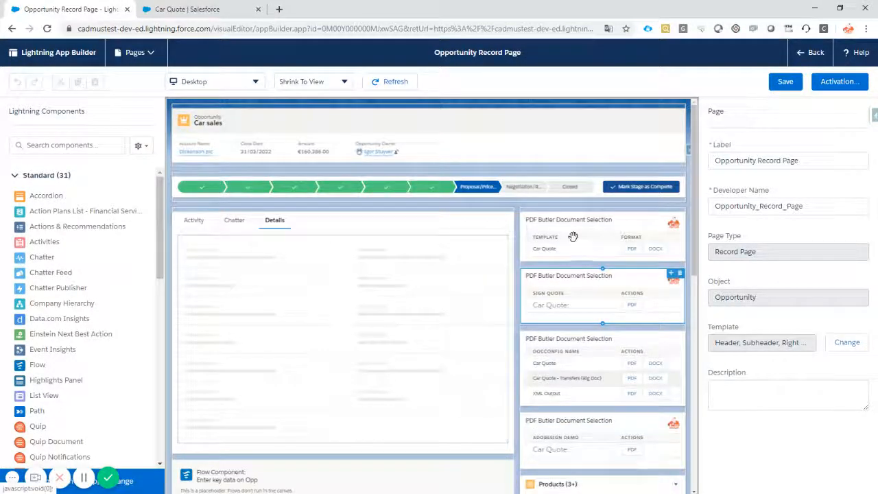
click(568, 233)
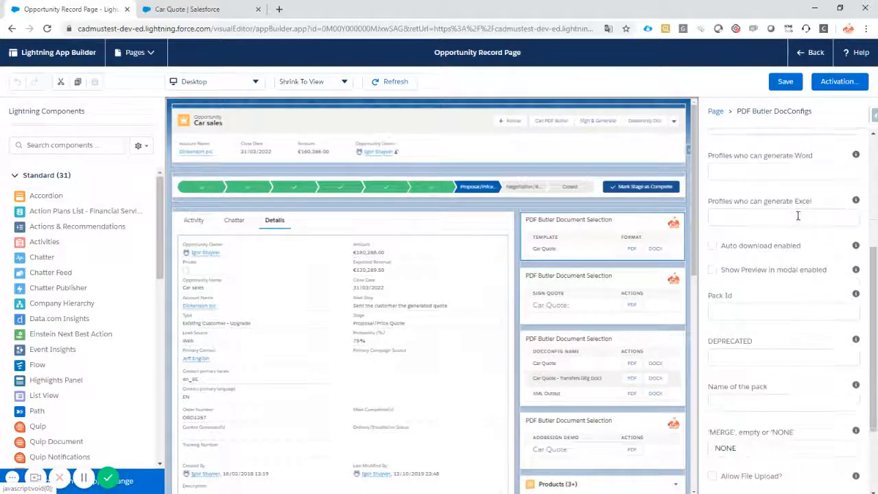
Enable Auto download and Show Preview in modal, then save the page
click(712, 244)
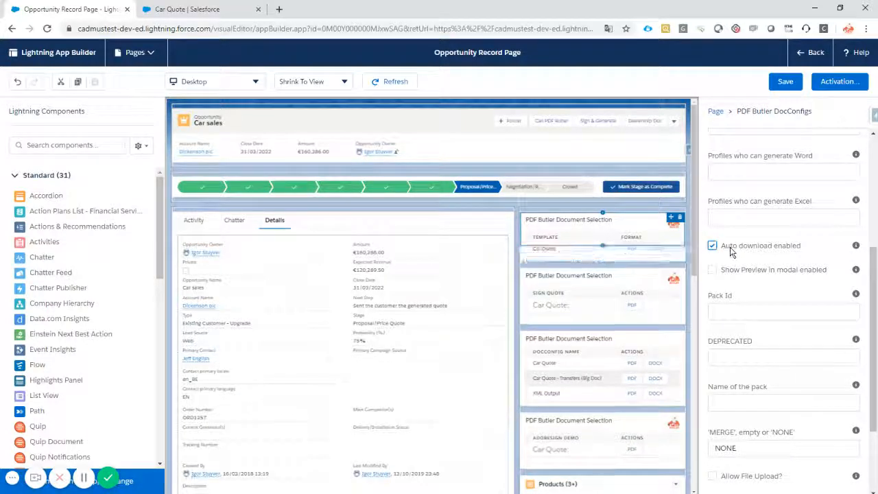
scroll(down, 3)
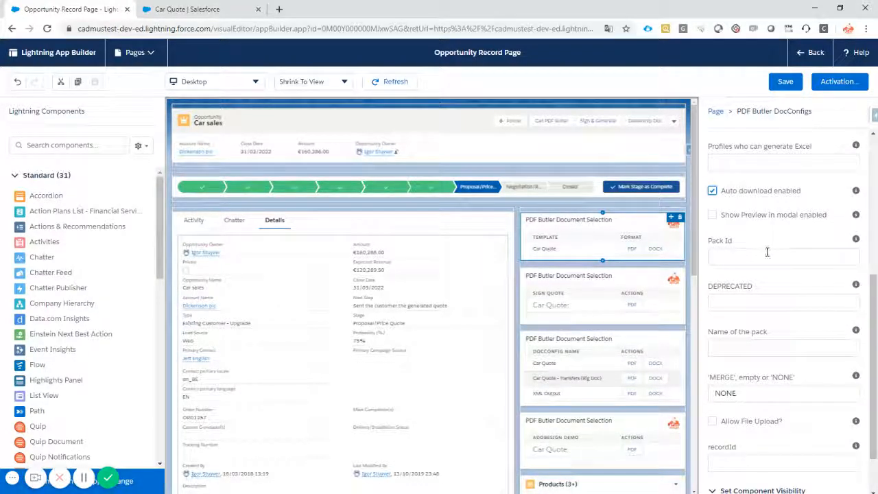
click(712, 214)
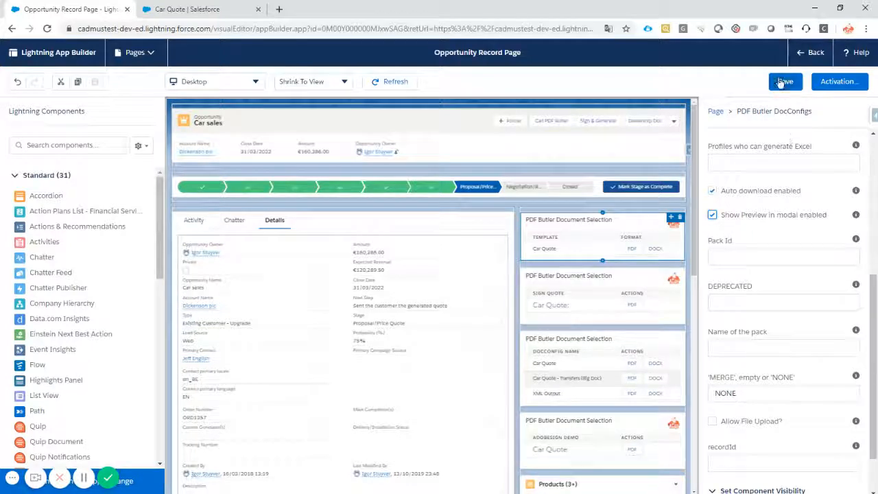
click(785, 81)
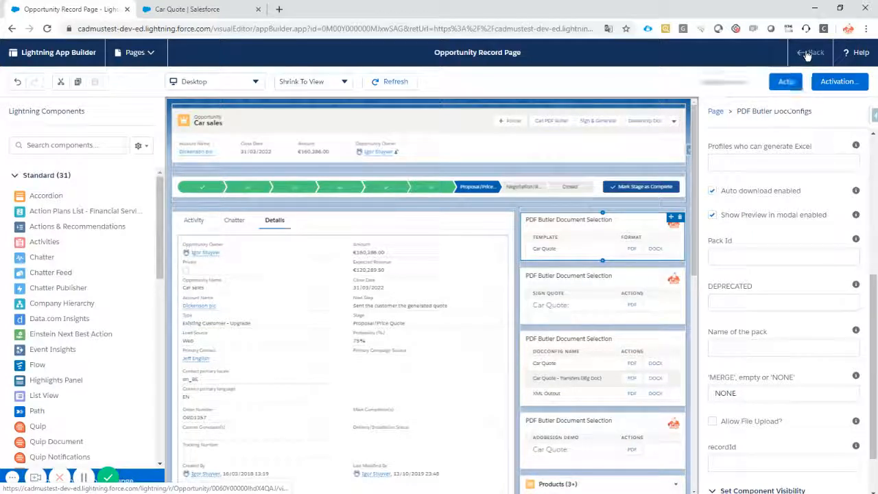
Return to the Car sales opportunity and scroll through the Dickenson plc Car Quote PDF
click(810, 52)
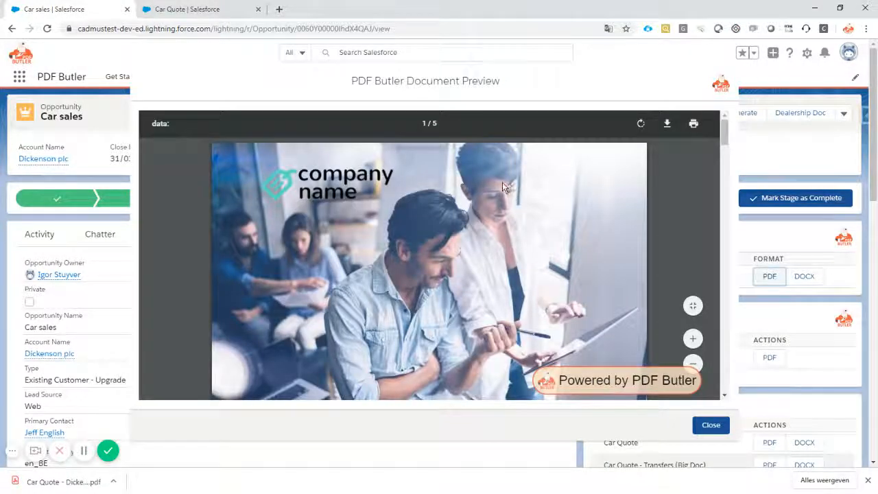
scroll(down, 3)
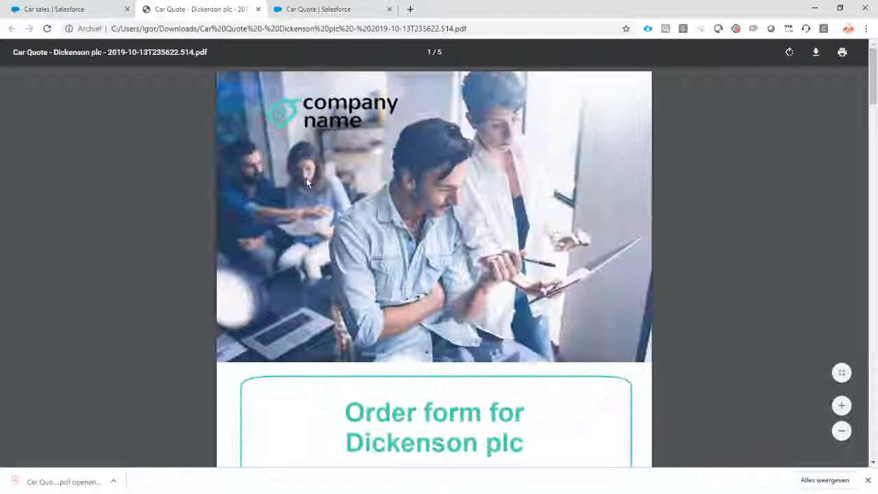
scroll(down, 3)
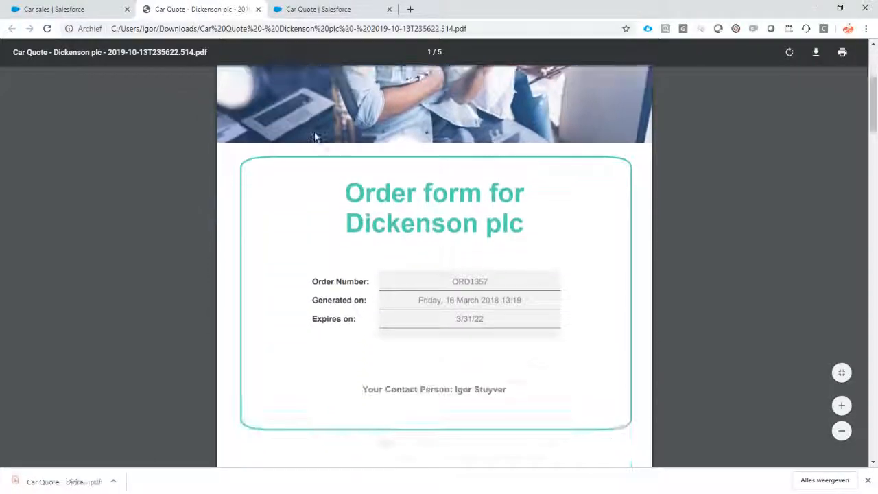
scroll(down, 3)
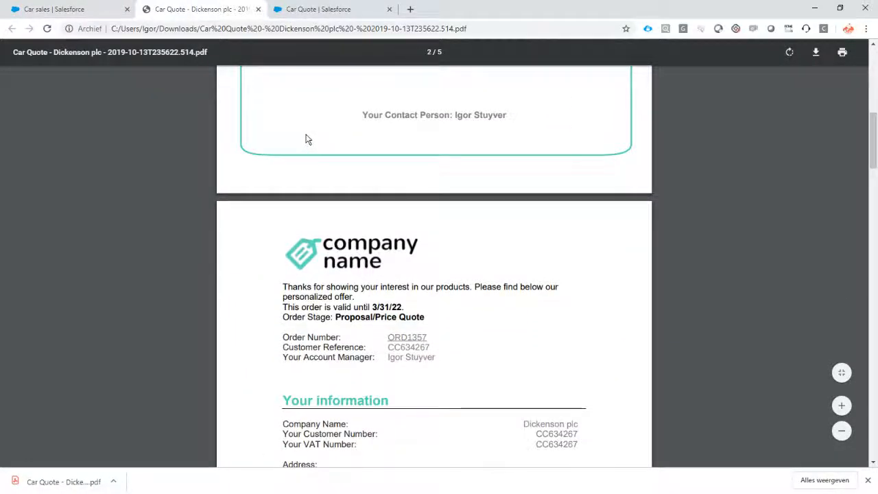